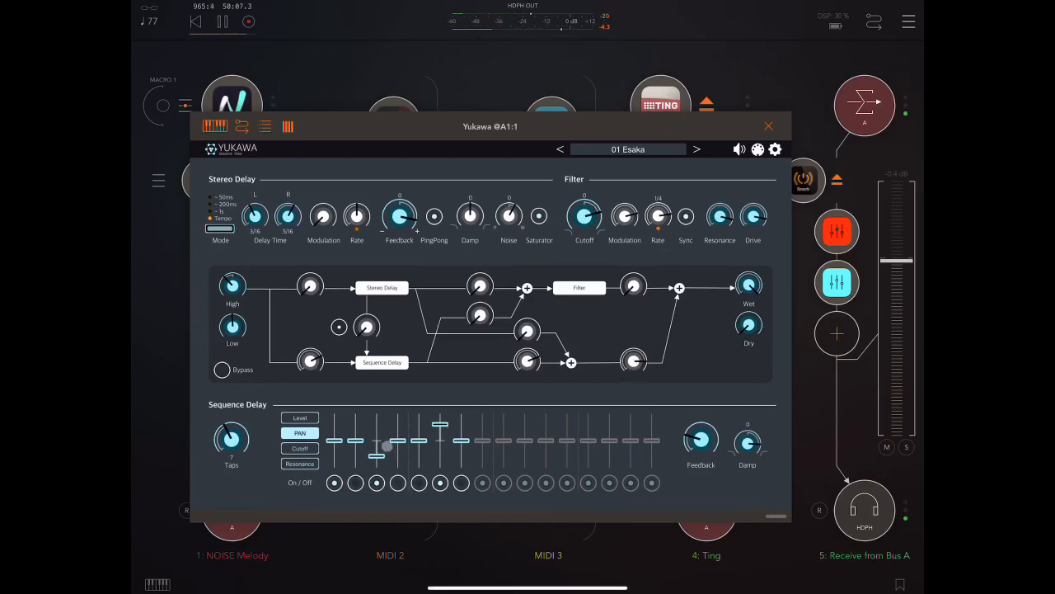
- Toggle between the sequence delay's Cutoff and Resonance lanes, ending on Resonance
left_click(299, 448)
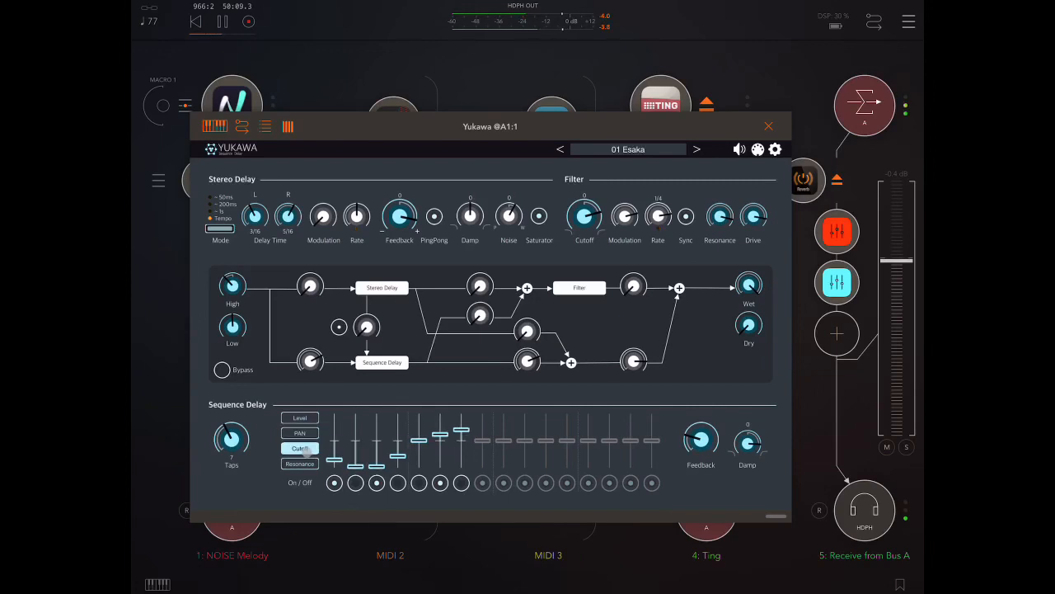
left_click(299, 464)
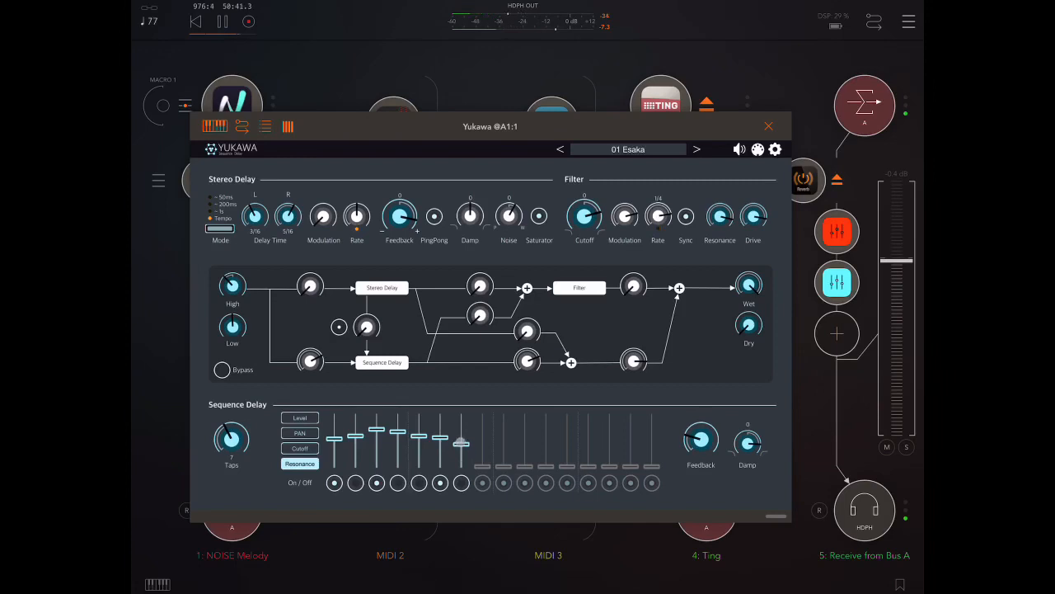
left_click(300, 447)
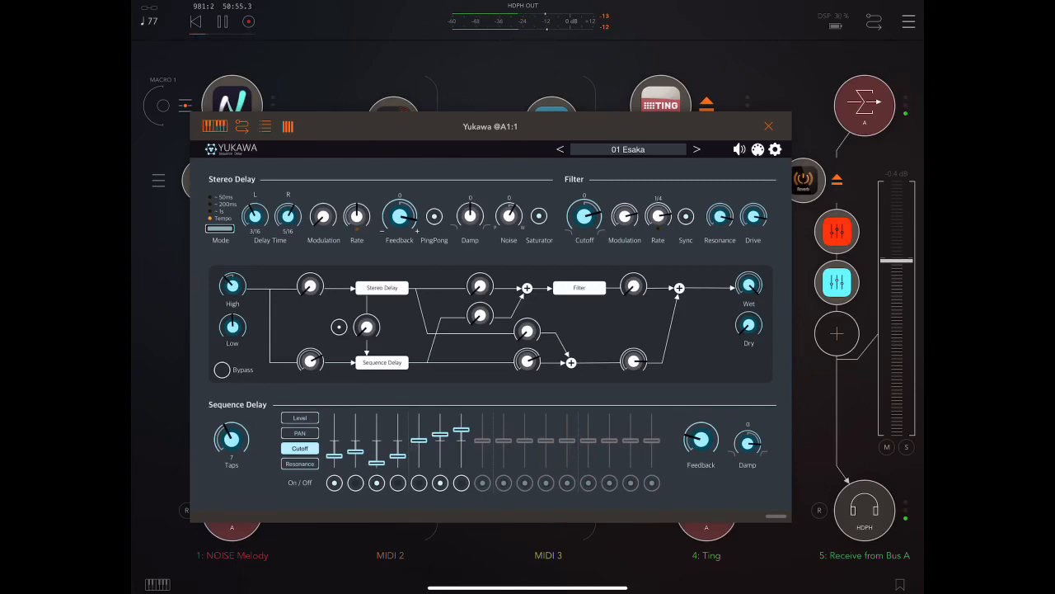
left_click(300, 463)
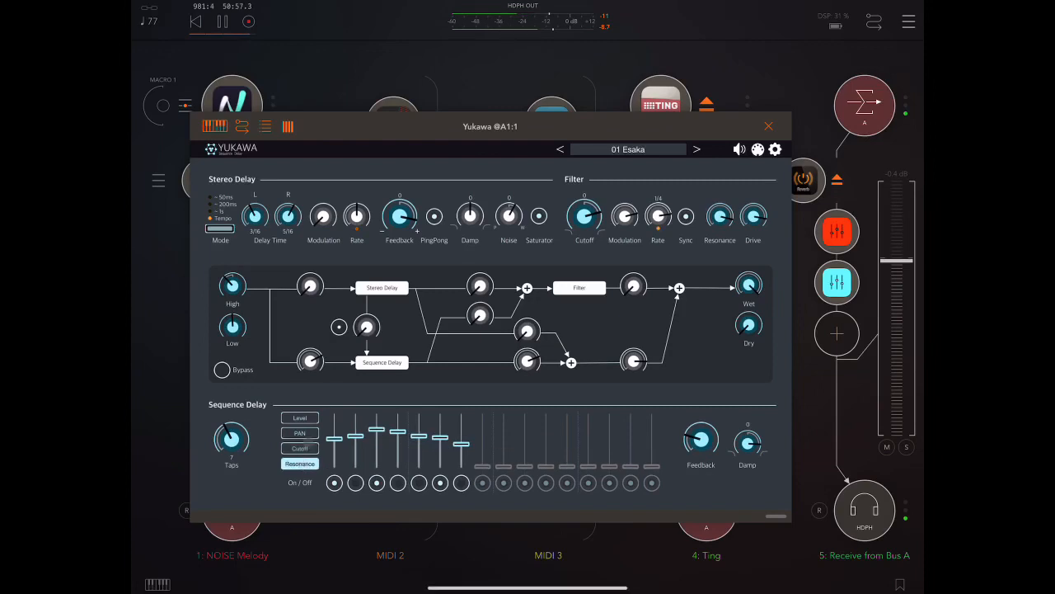
left_click(299, 418)
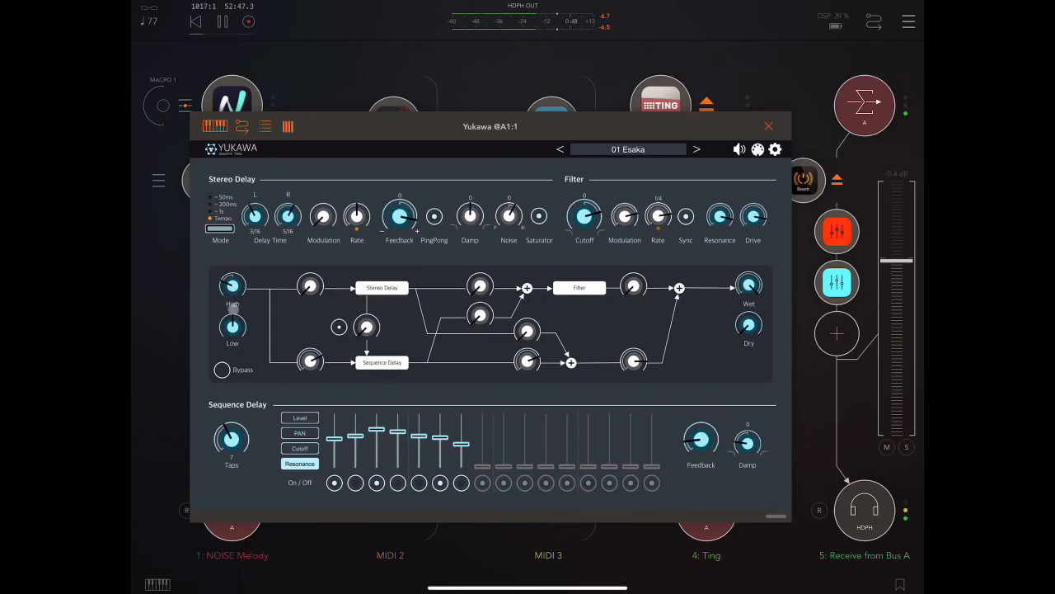
- Nudge the input EQ's High band knob in the routing section
left_click_drag(311, 361, 311, 350)
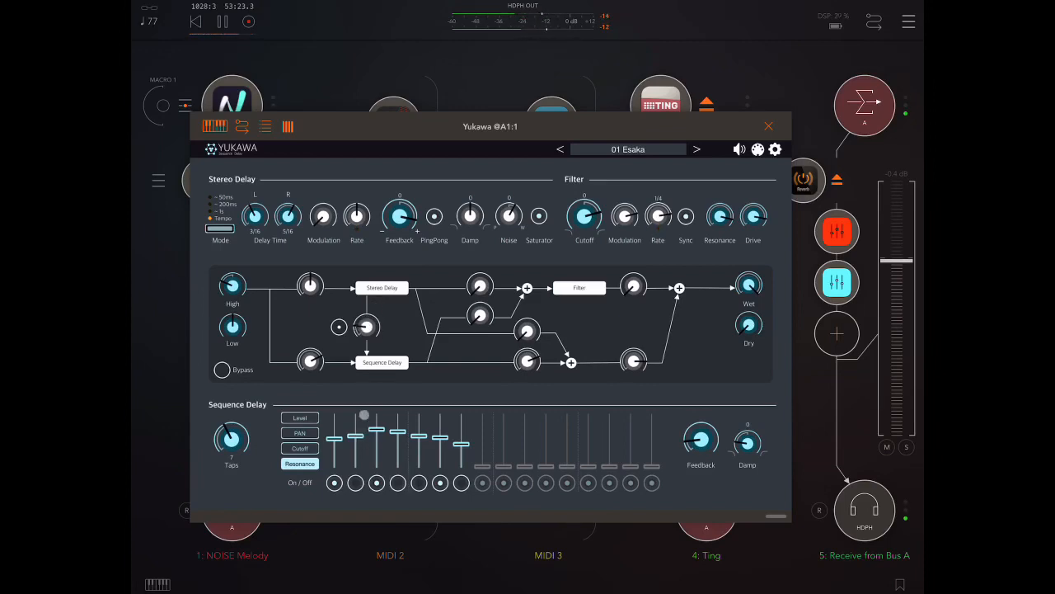
- Turn up the Stereo Delay to Sequence Delay routing level
left_click_drag(367, 326, 371, 322)
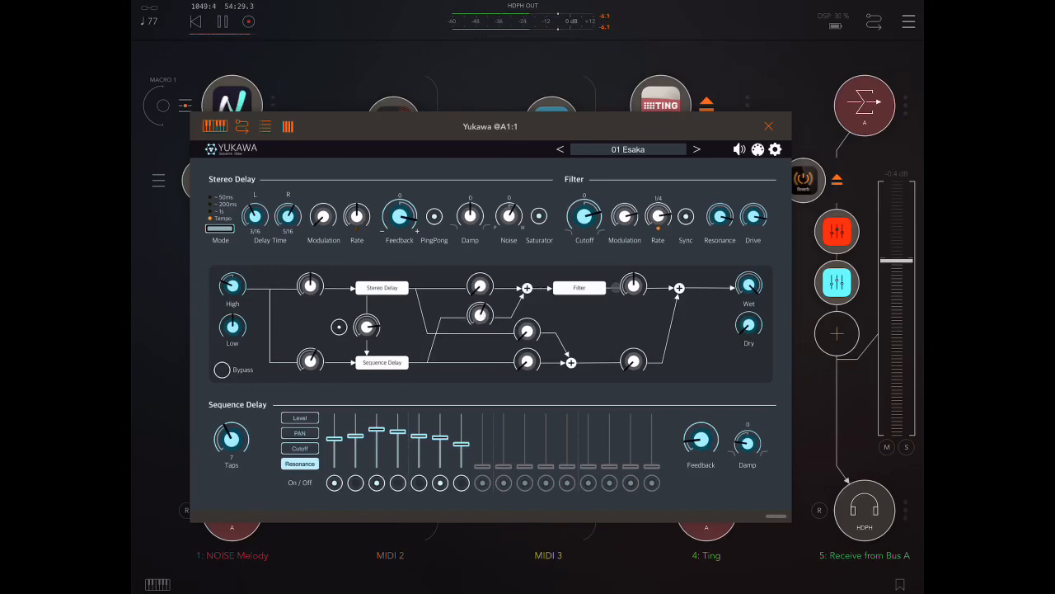
- Adjust the filter output level and slow the Filter Rate to 8/4
left_click_drag(685, 216, 685, 206)
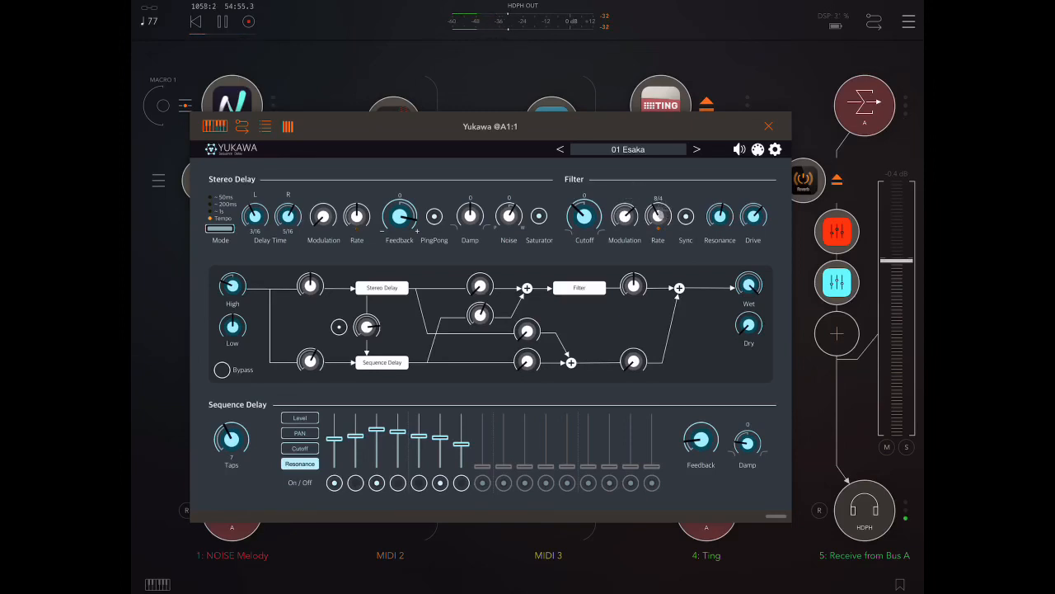
left_click_drag(658, 216, 658, 202)
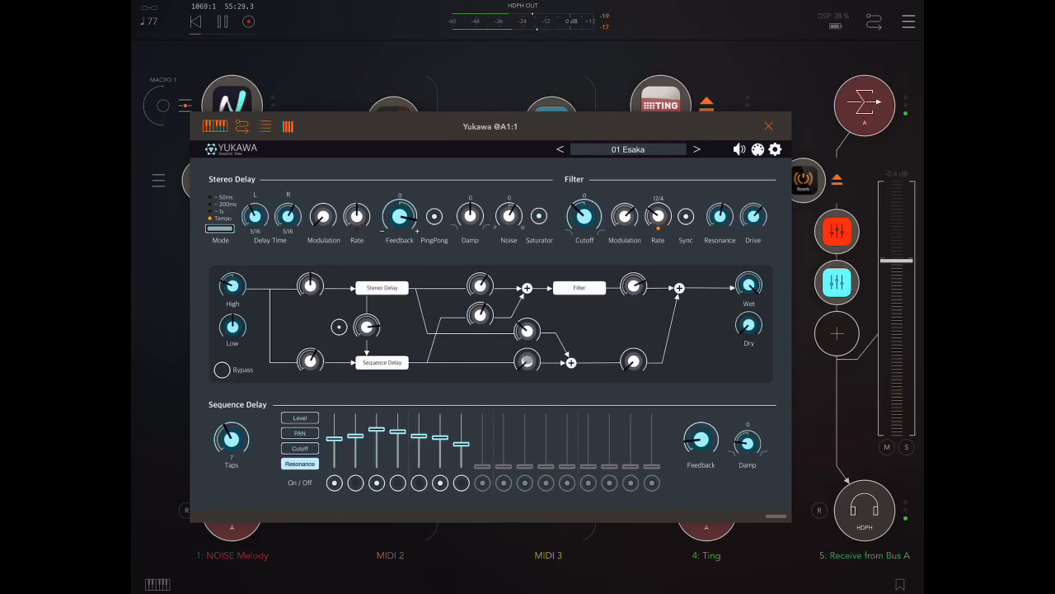
- Change the sequence delay's output level into the mix
left_click_drag(633, 363, 633, 375)
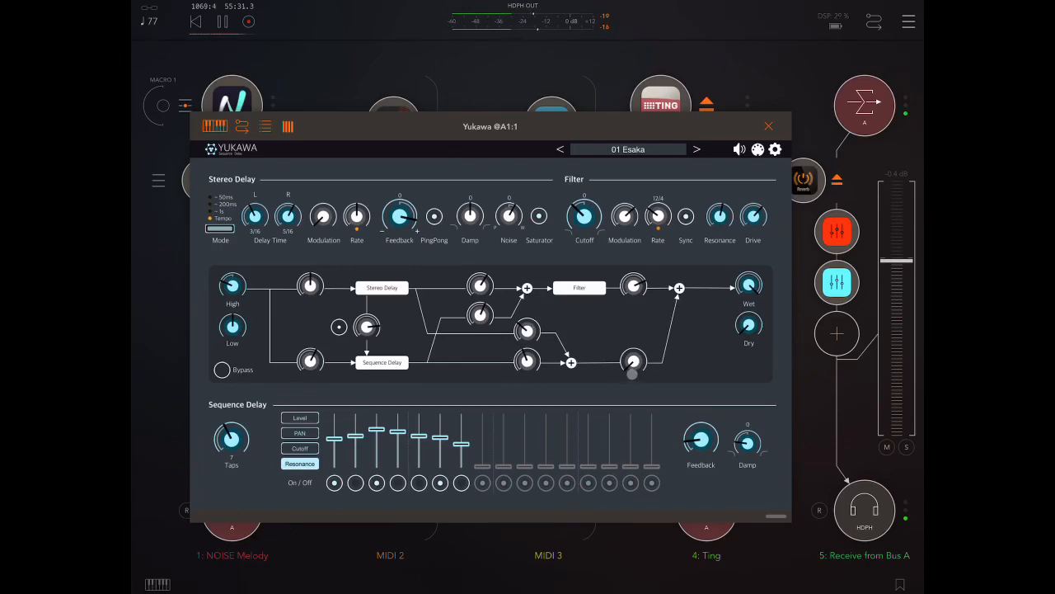